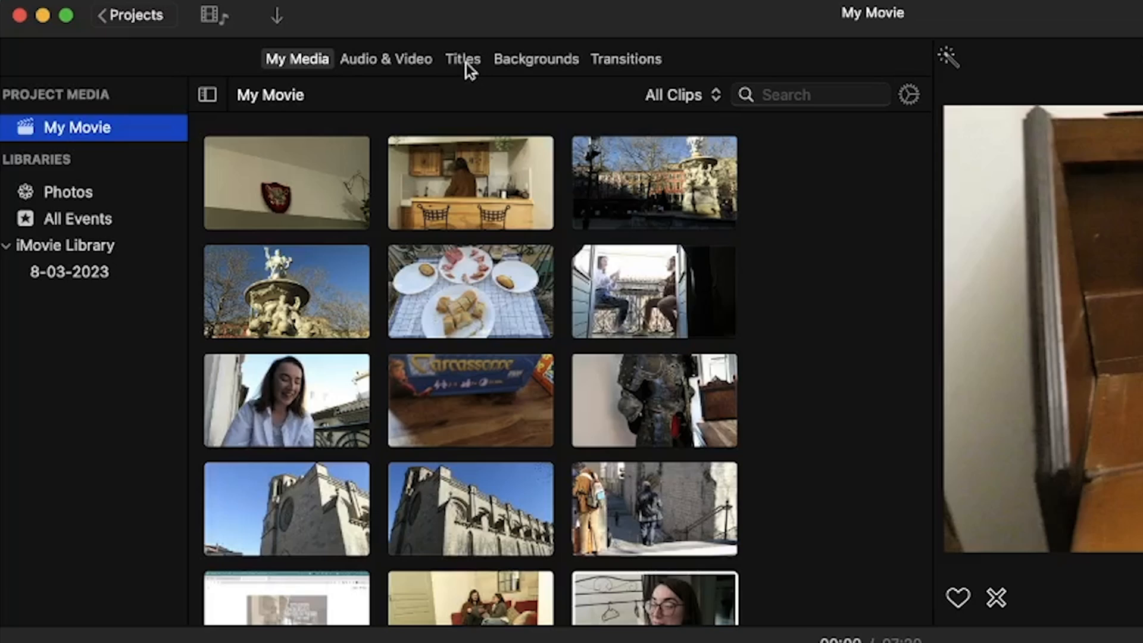
# - Add a Slide Lower Third title over the opening of the interview clip
pyautogui.click(462, 58)
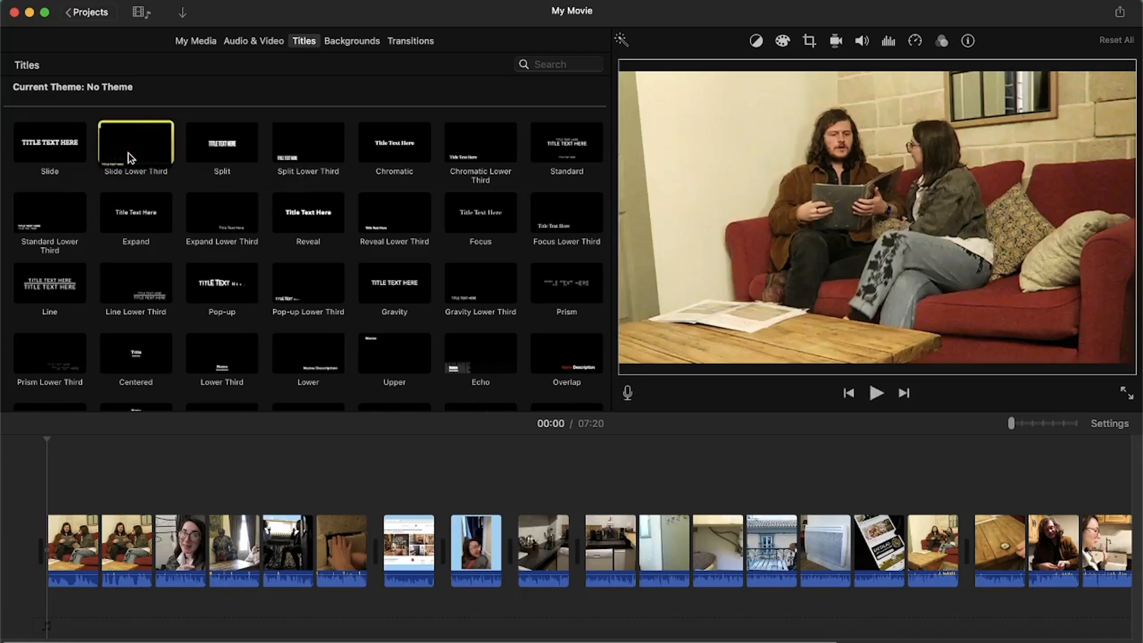
pyautogui.moveTo(136, 142); pyautogui.dragTo(48, 496)
pyautogui.write('WE')
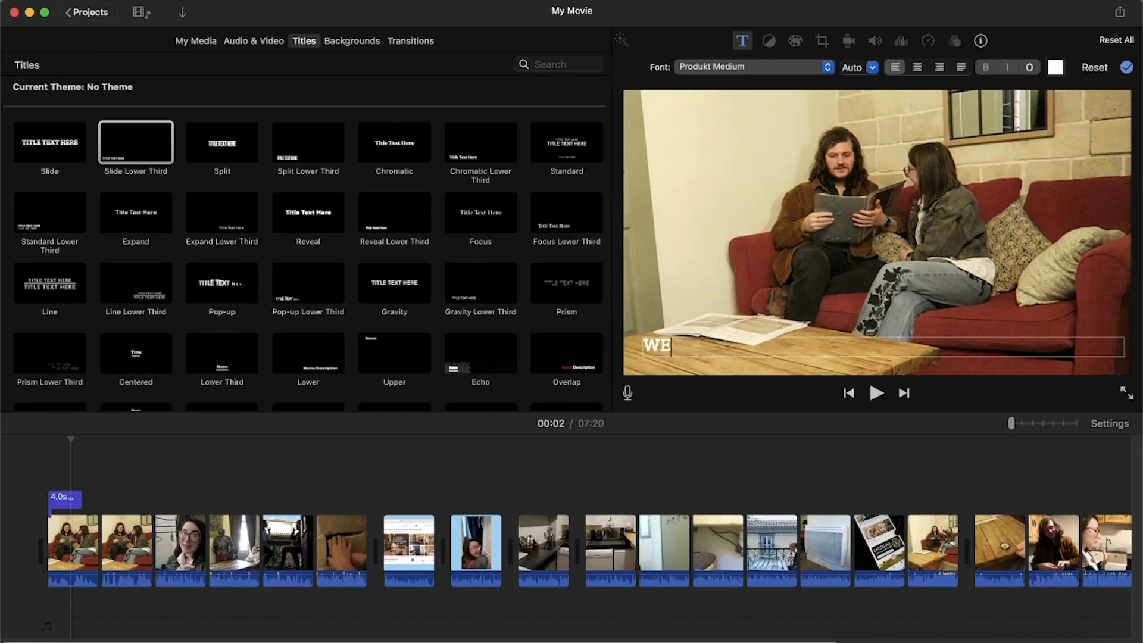
# - Make the title read 'WE ARE IN THE YEAR 1209' at size 58, centred
pyautogui.write('ARE IN THE YEAR')
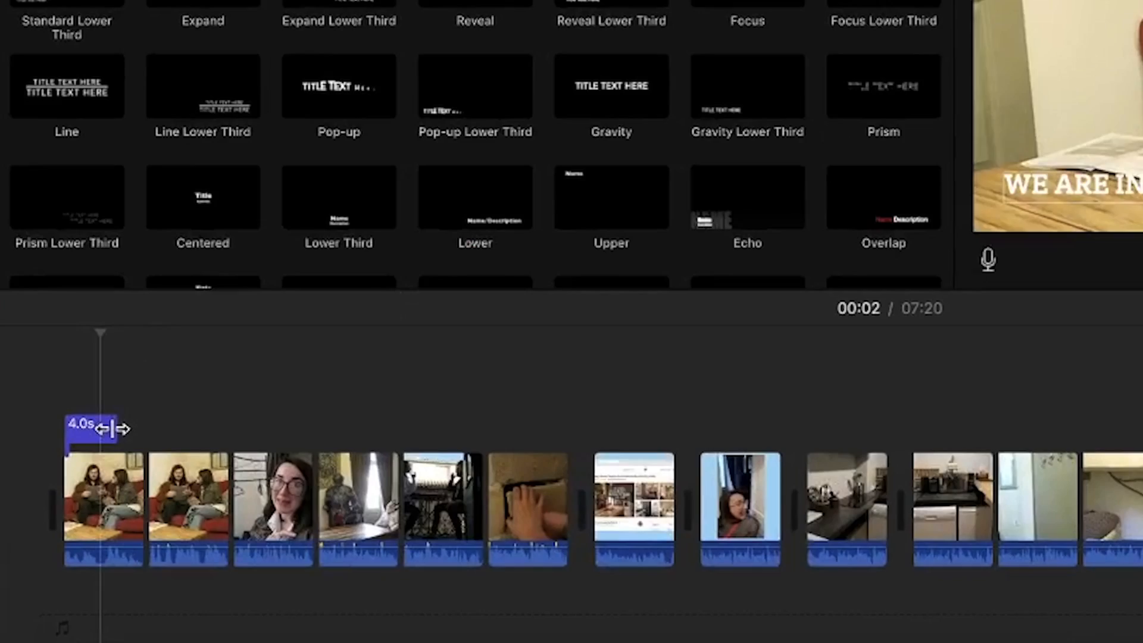
pyautogui.click(739, 100)
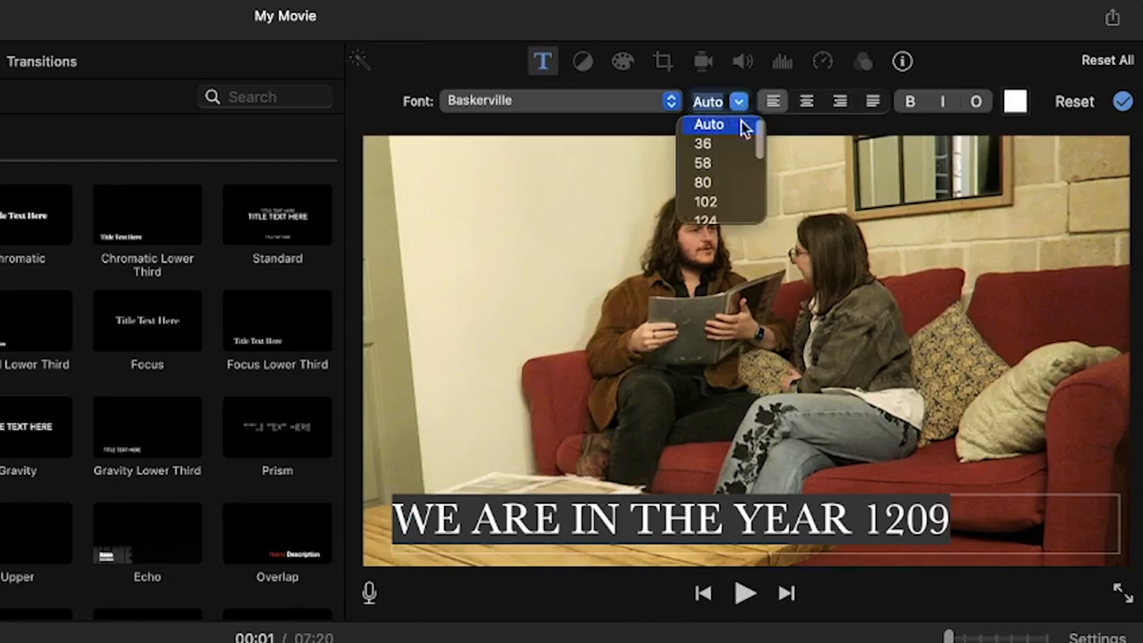
pyautogui.click(702, 144)
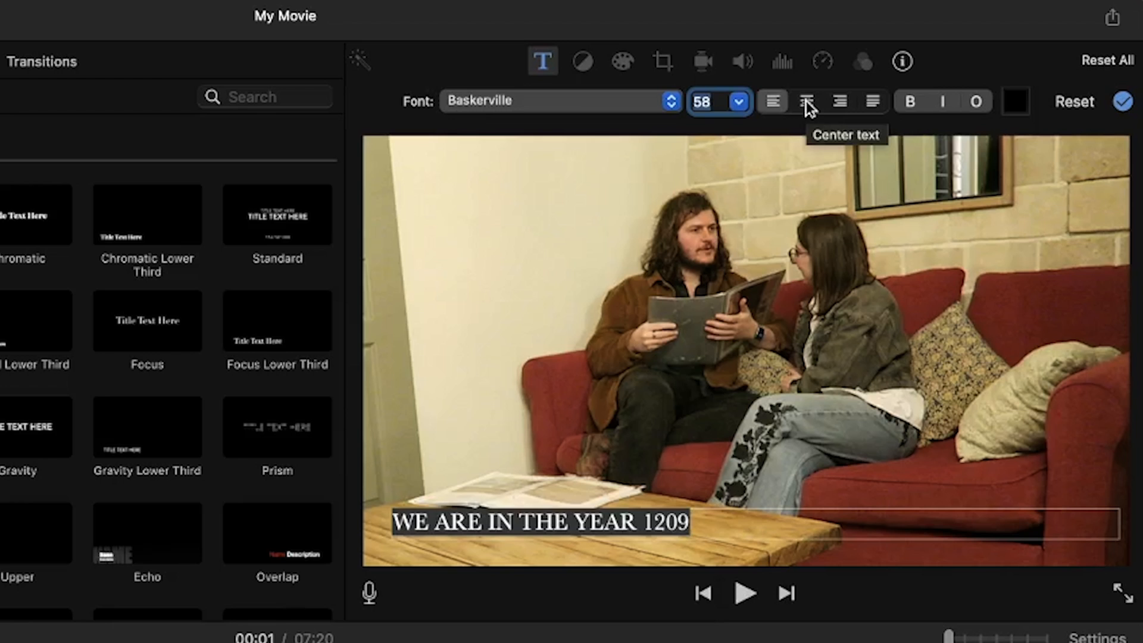
pyautogui.click(806, 101)
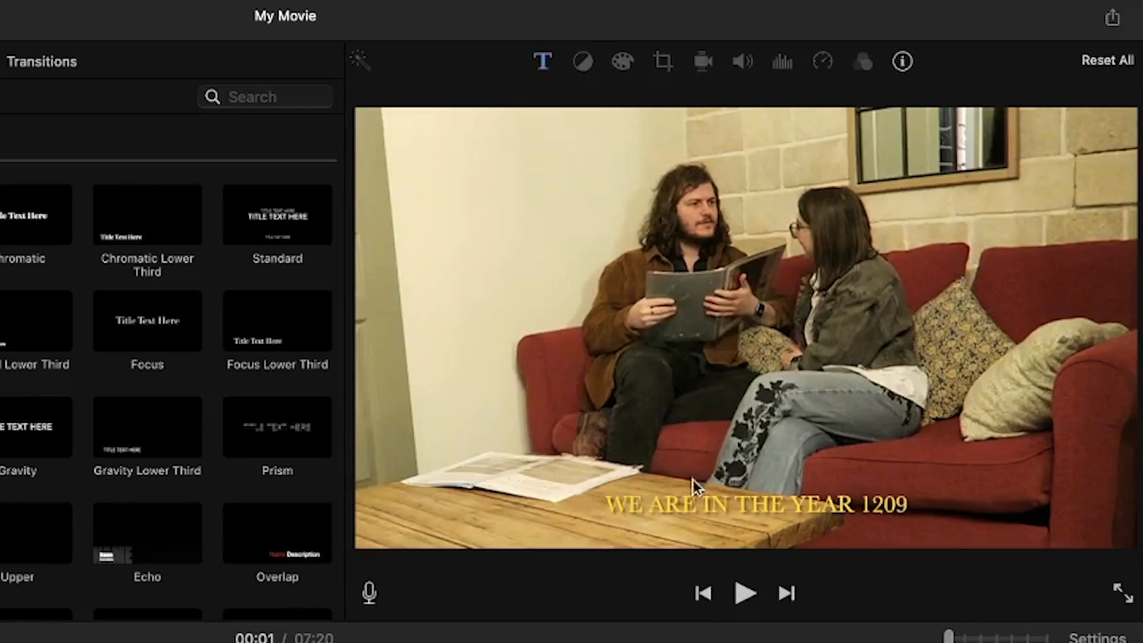
pyautogui.moveTo(713, 501)
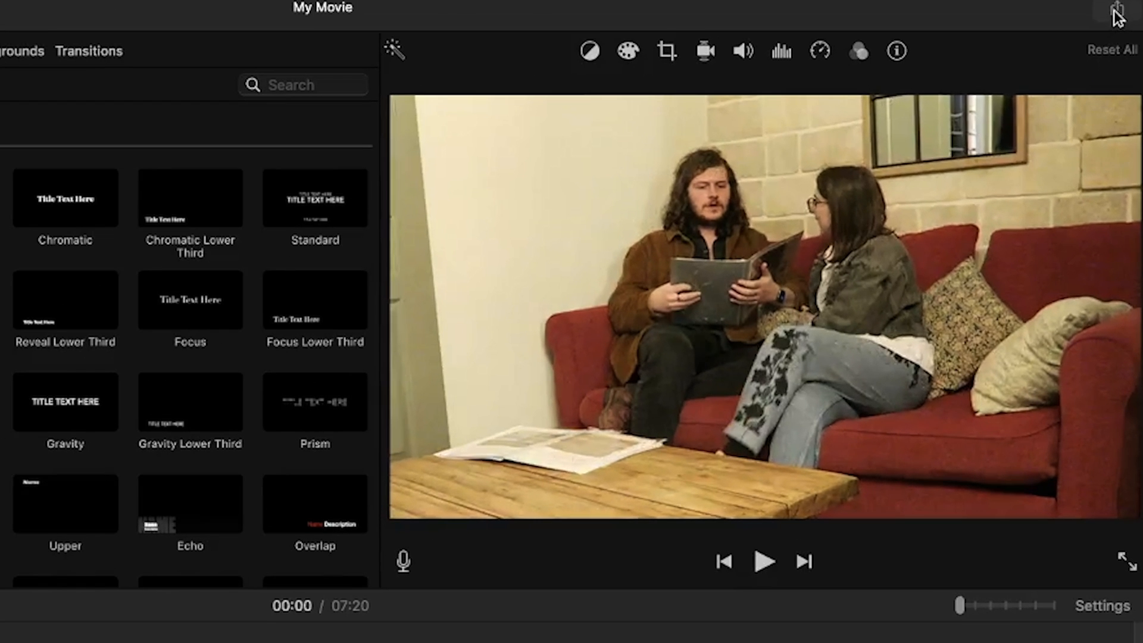
# - Export the movie as a file at 1080p 60, High quality
pyautogui.click(1117, 8)
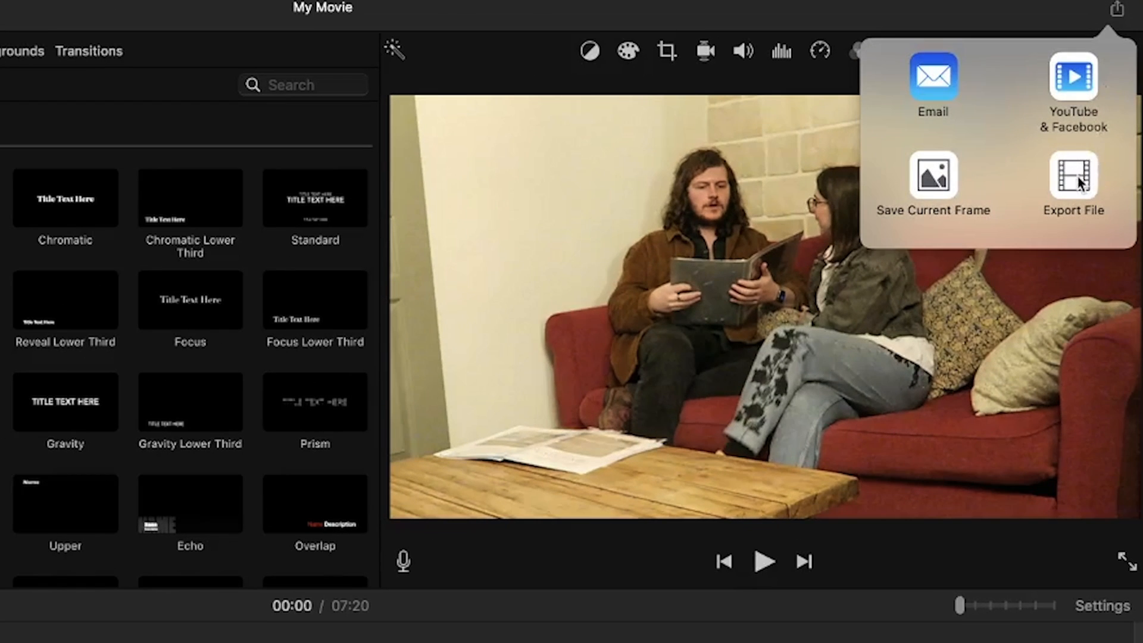
pyautogui.click(1072, 182)
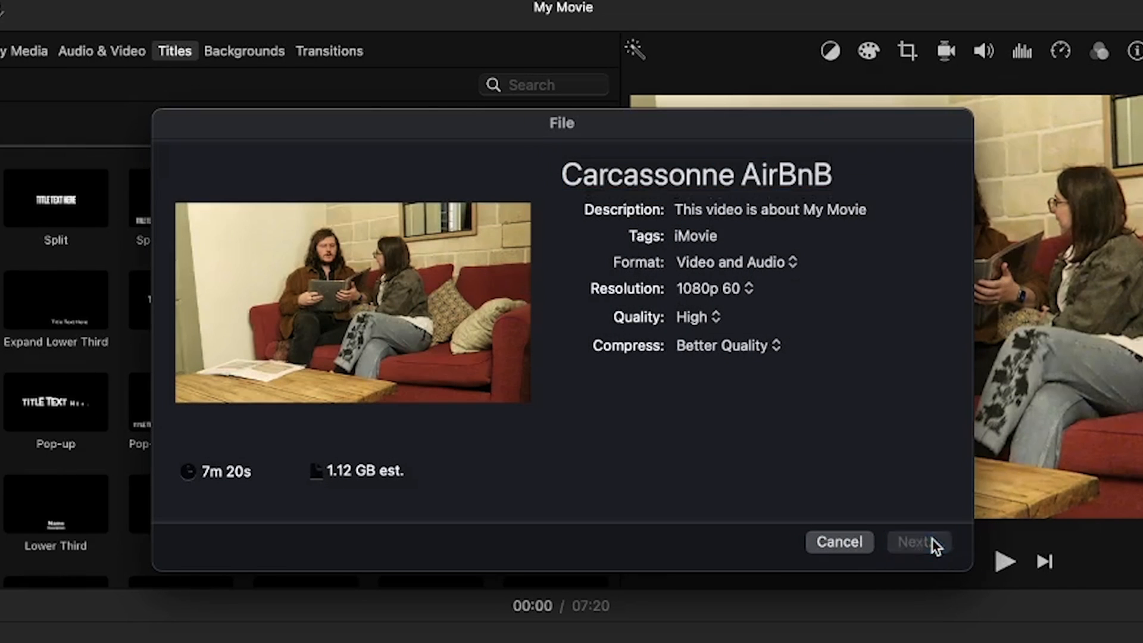
pyautogui.click(918, 542)
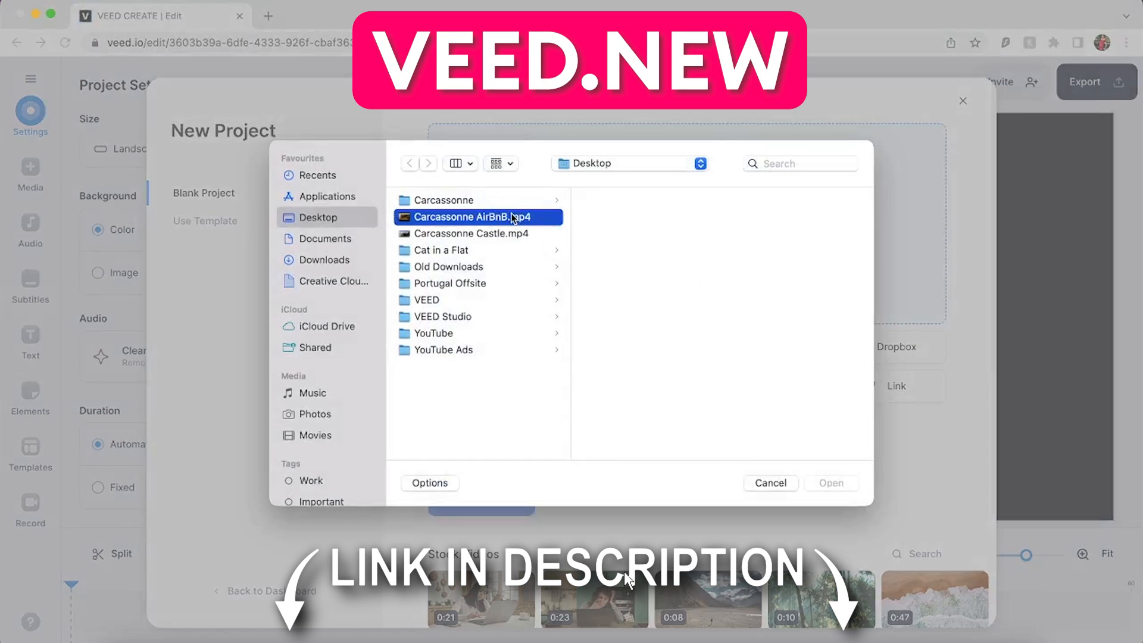
# - Import Carcassonne AirBnB.mp4 and generate English (Great Britain) subtitles
pyautogui.click(831, 482)
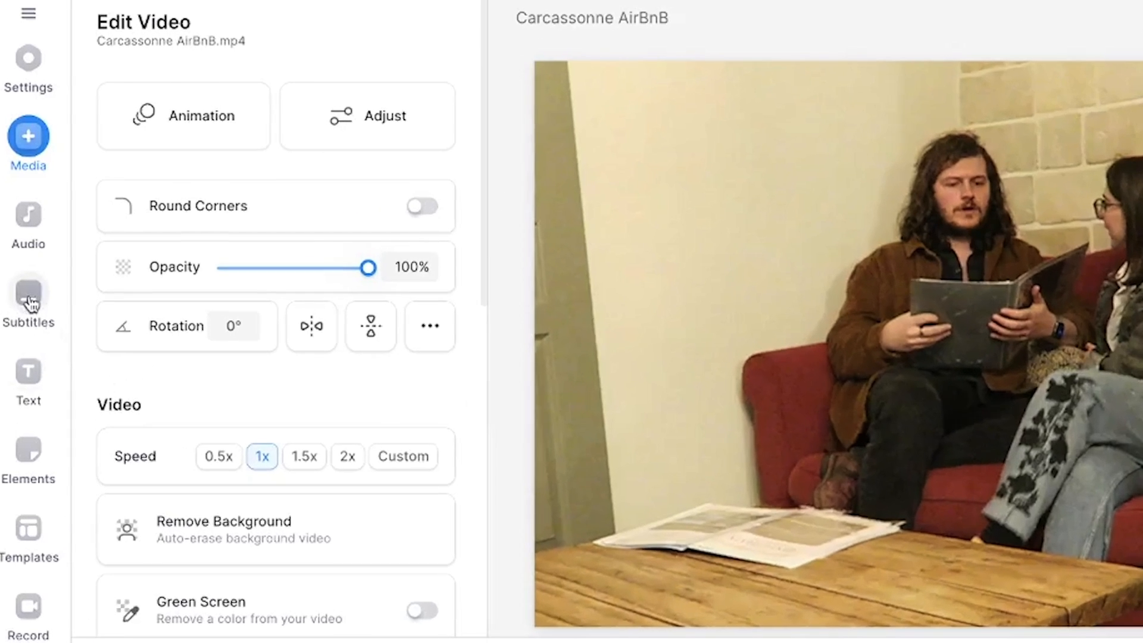
pyautogui.click(28, 299)
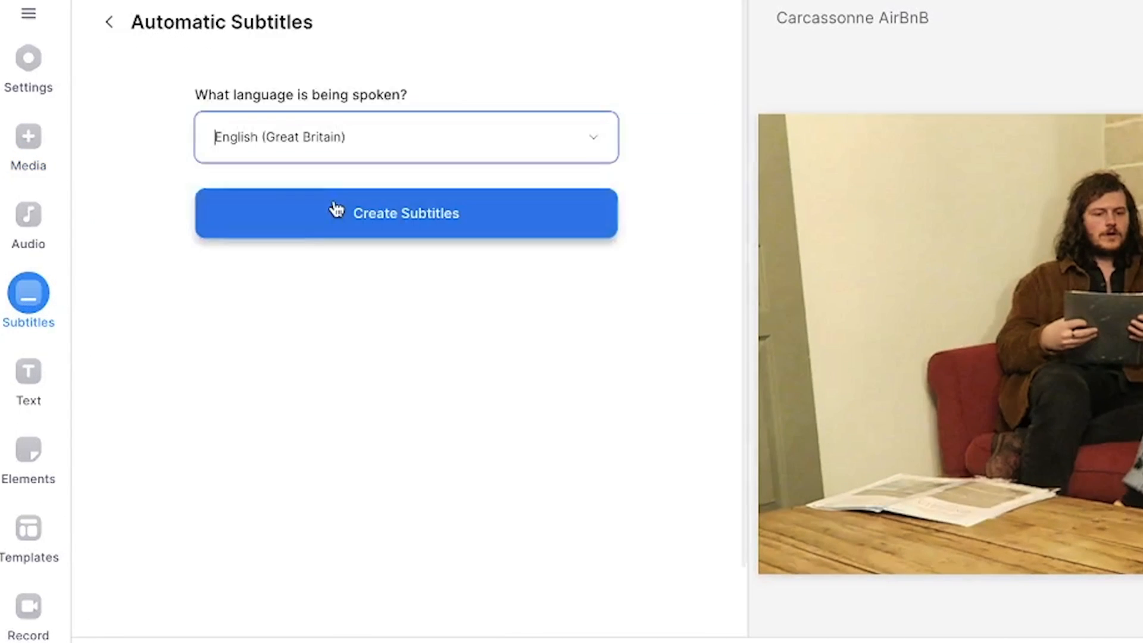
pyautogui.click(407, 137)
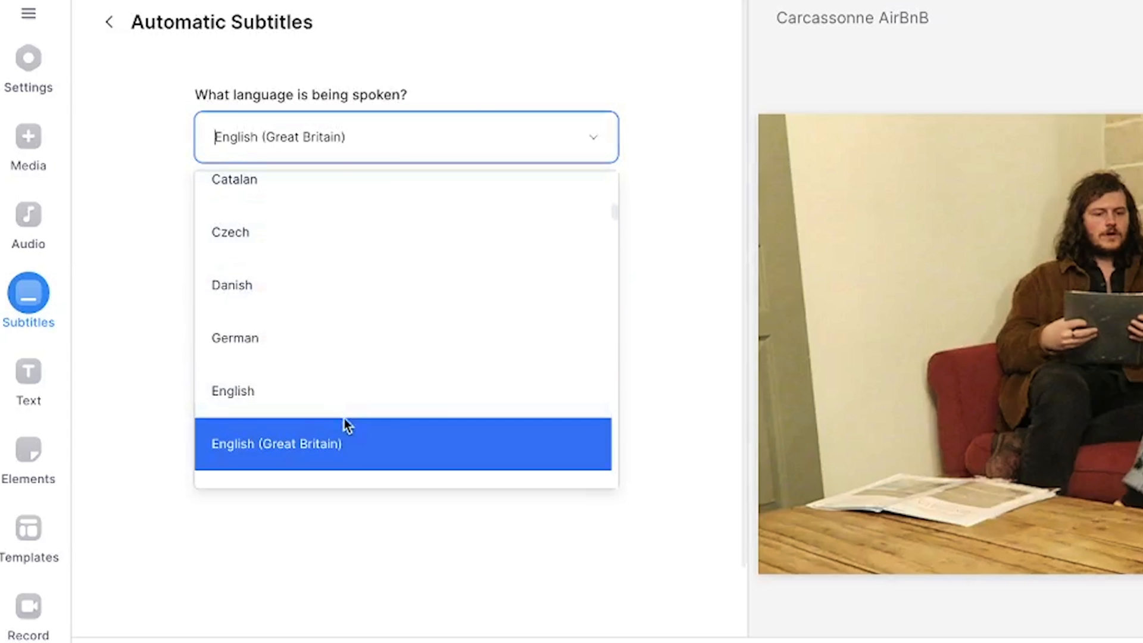
pyautogui.click(403, 445)
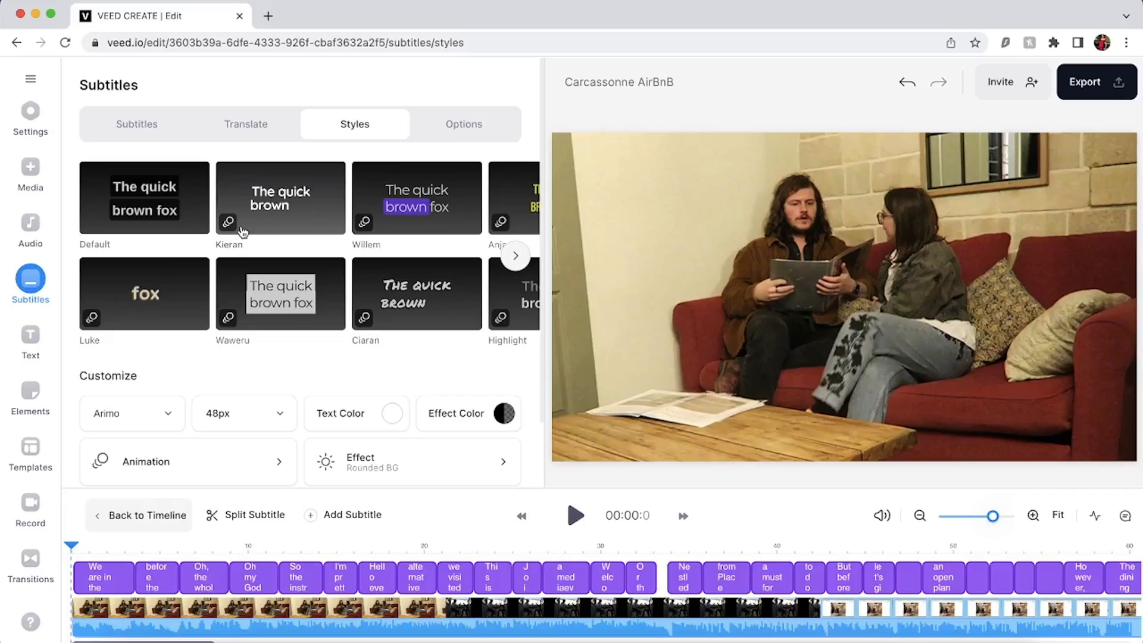
# - Fix the misheard 'Carcasson' to 'Carcassonne.' in the second subtitle line
pyautogui.click(137, 124)
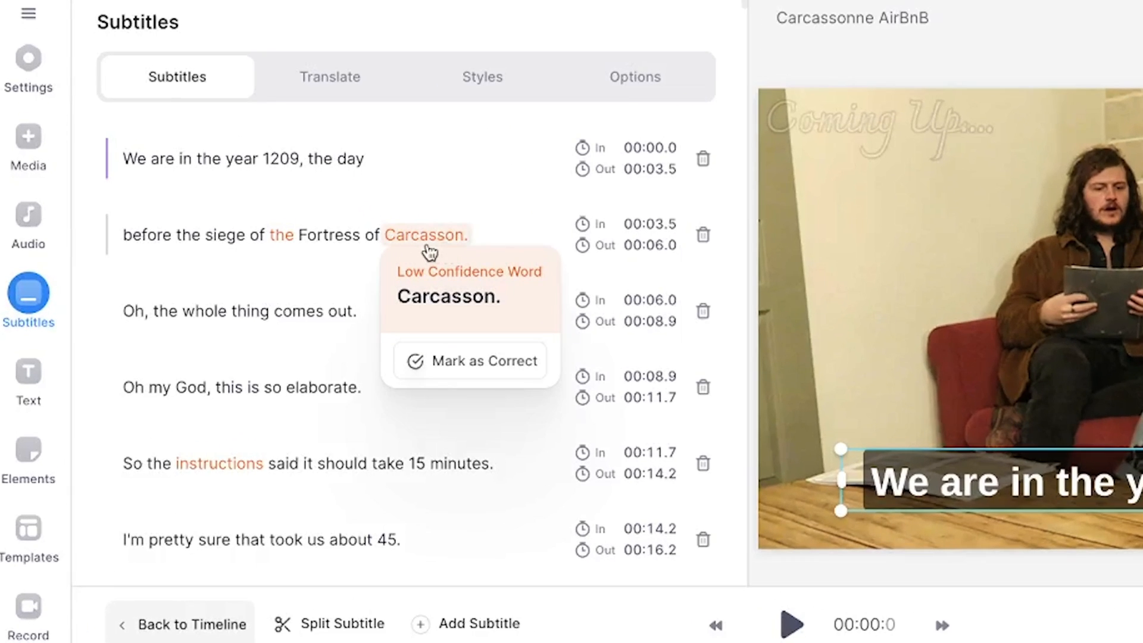
pyautogui.click(425, 234)
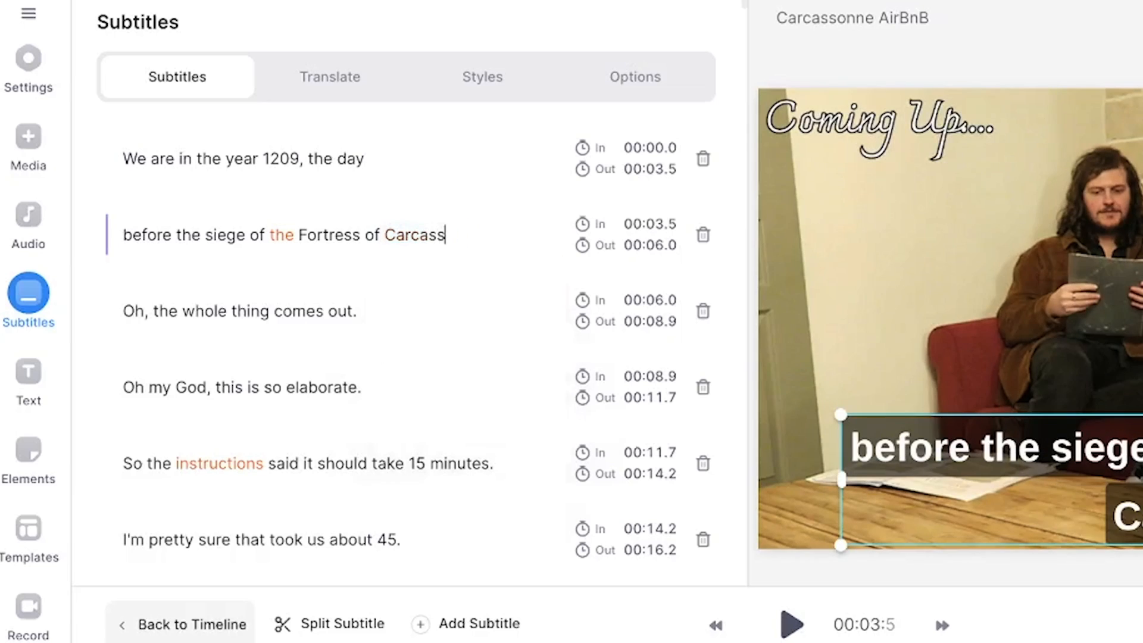
pyautogui.write('onne.')
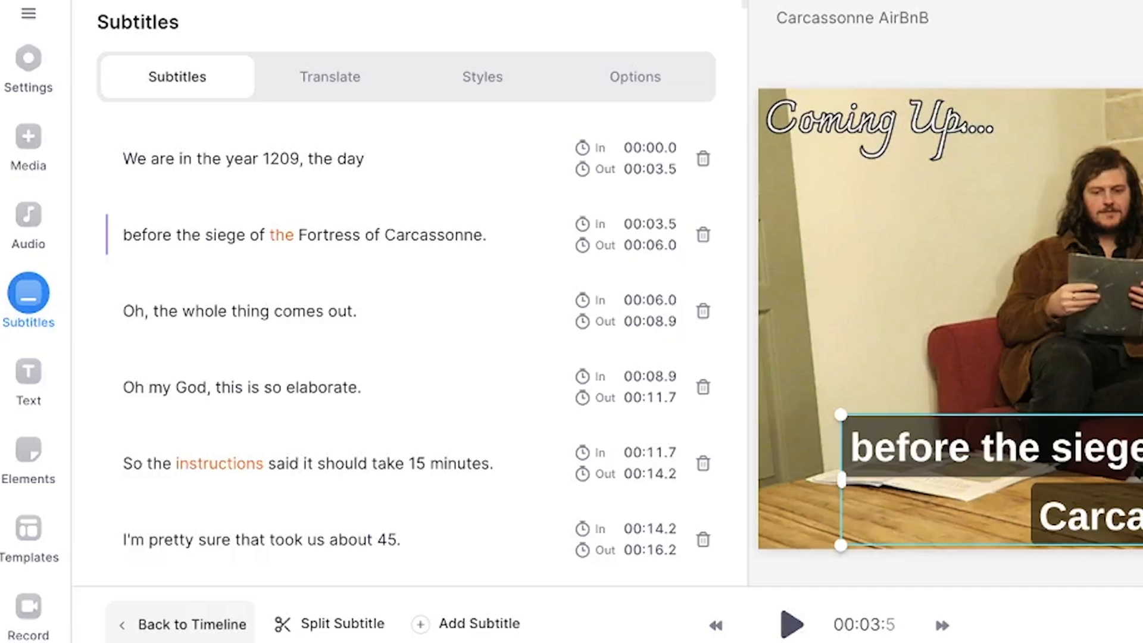
pyautogui.moveTo(437, 273)
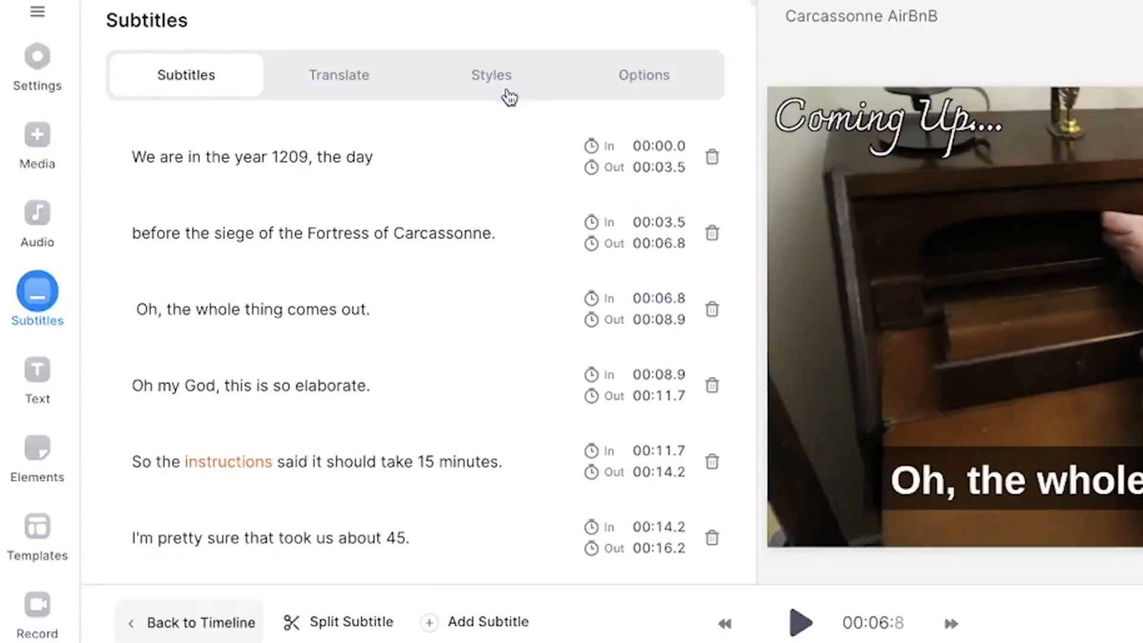
# - Apply the Willem subtitle style and open the effect settings
pyautogui.click(490, 74)
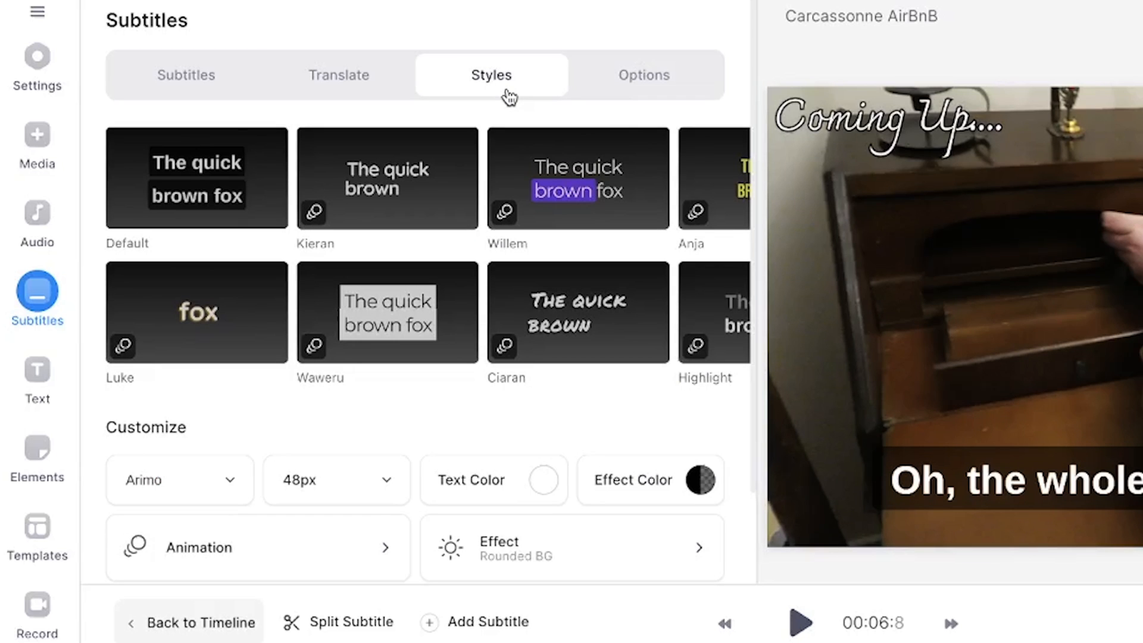
pyautogui.click(718, 259)
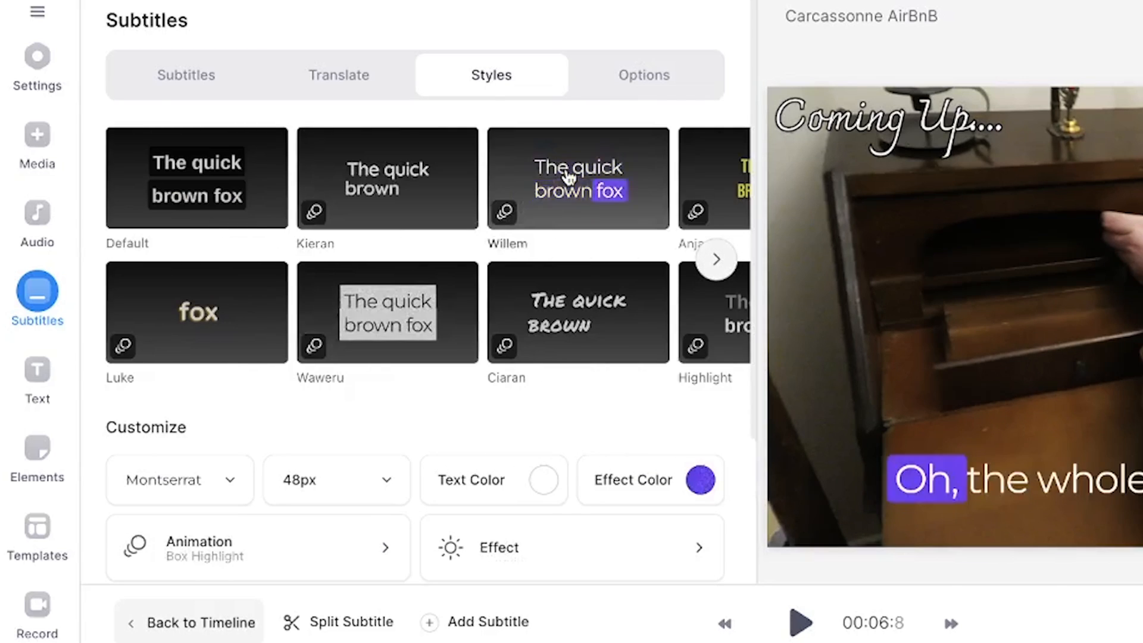
pyautogui.click(189, 622)
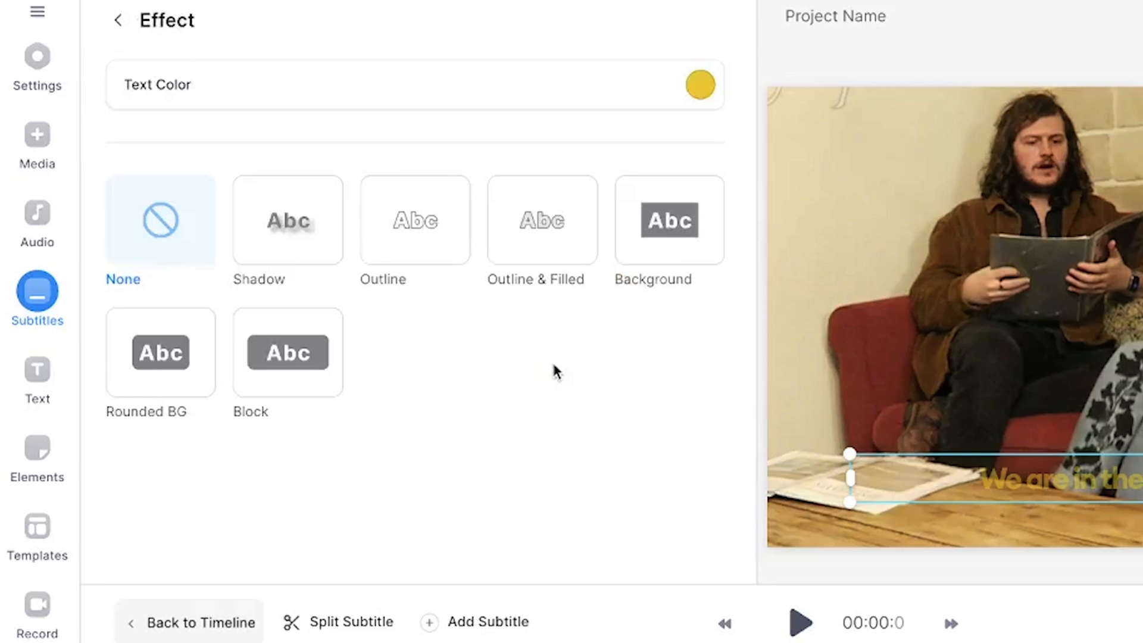
pyautogui.moveTo(543, 367)
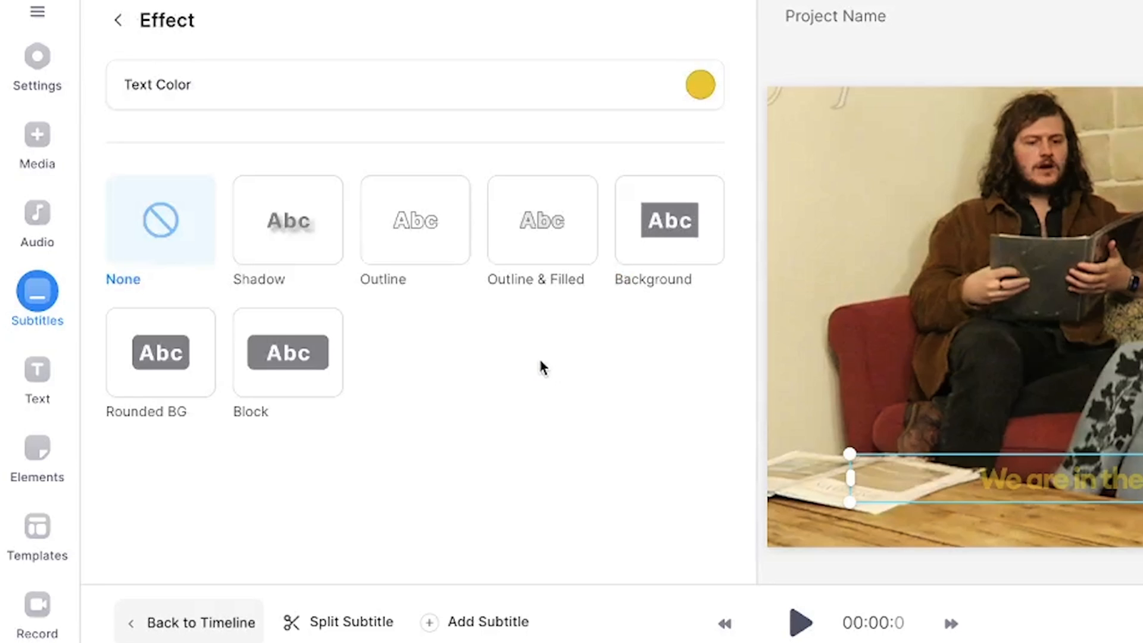
# - Try Shadow and Block effects, settling on a black Shadow behind the subtitles
pyautogui.click(286, 220)
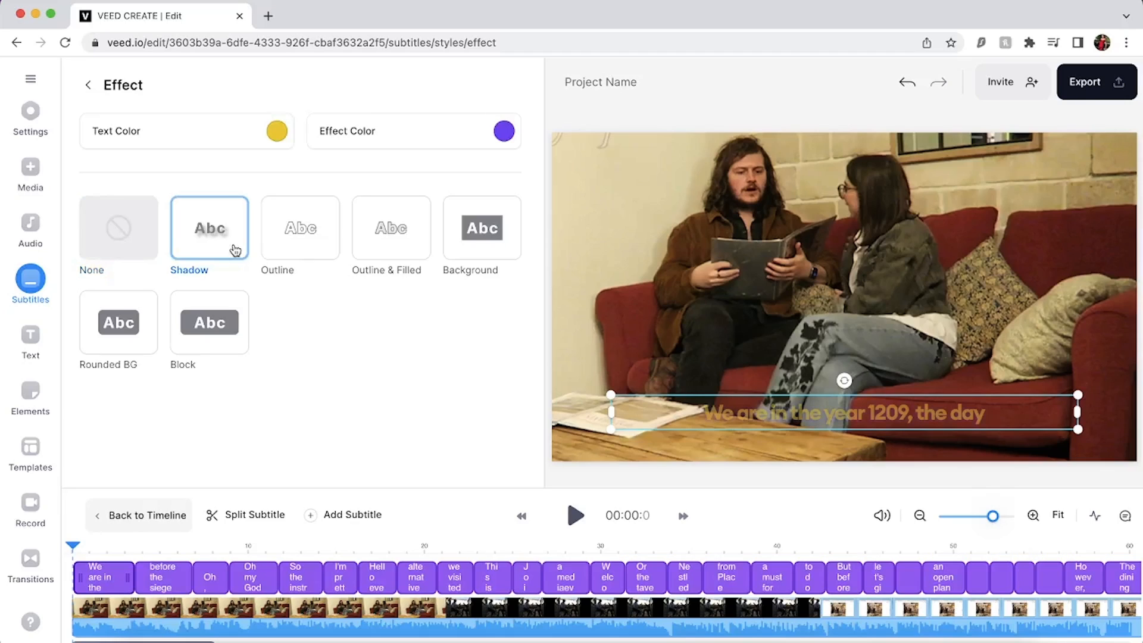
pyautogui.click(209, 321)
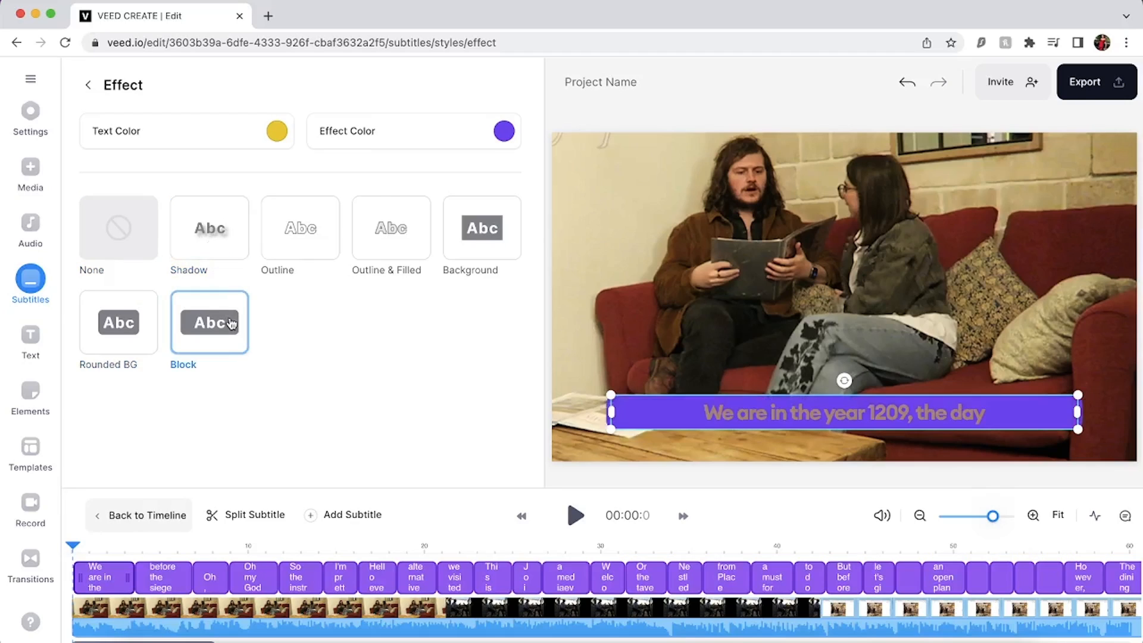
pyautogui.click(391, 228)
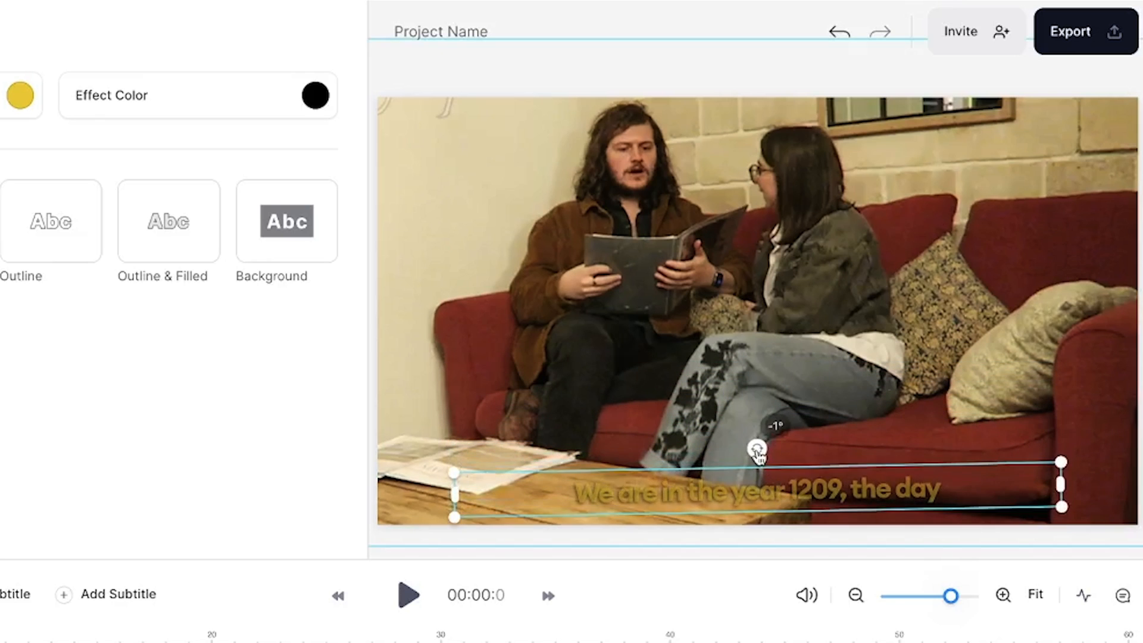
# - Drag the subtitle box down toward the bottom edge of the video
pyautogui.moveTo(757, 446); pyautogui.dragTo(761, 451)
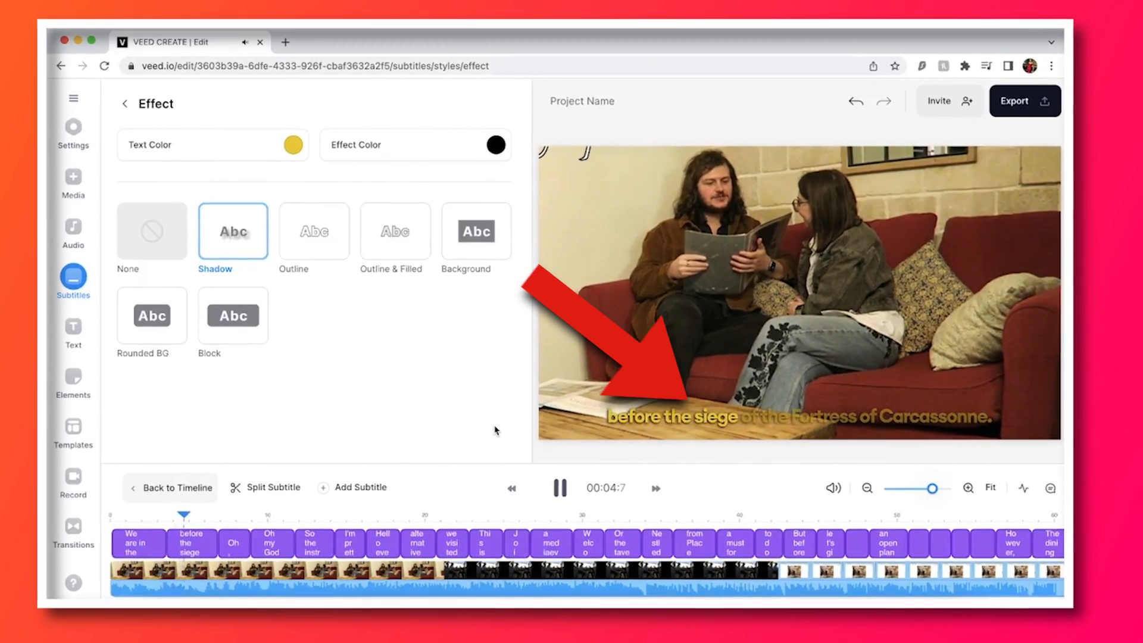
# - Set export quality to HD with subtitles burned into the video
pyautogui.click(1013, 101)
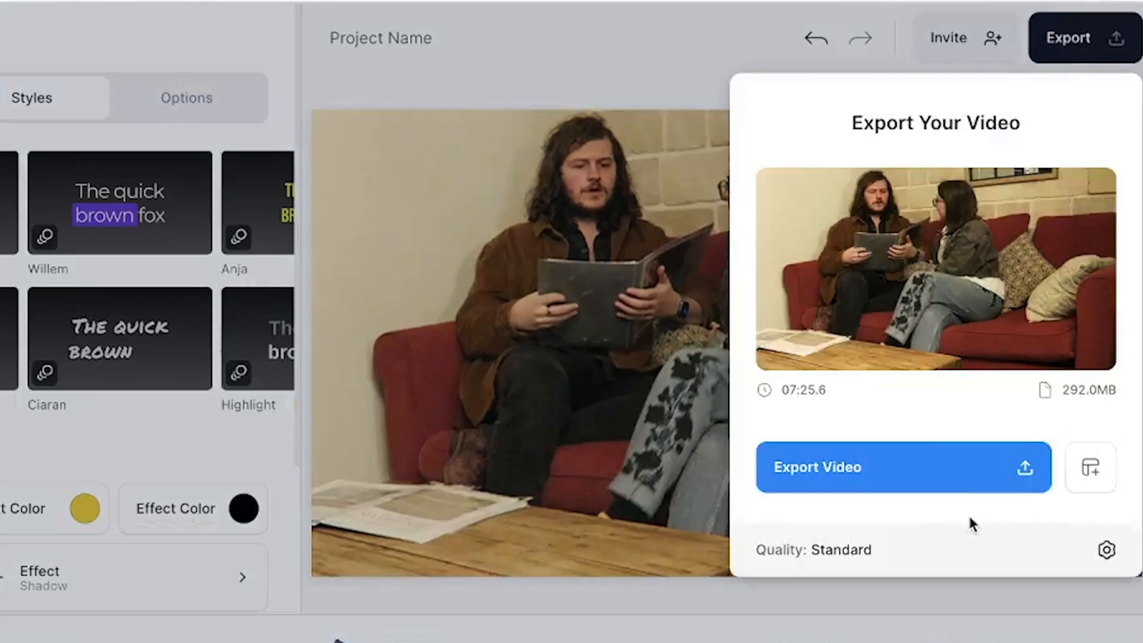
pyautogui.click(1106, 549)
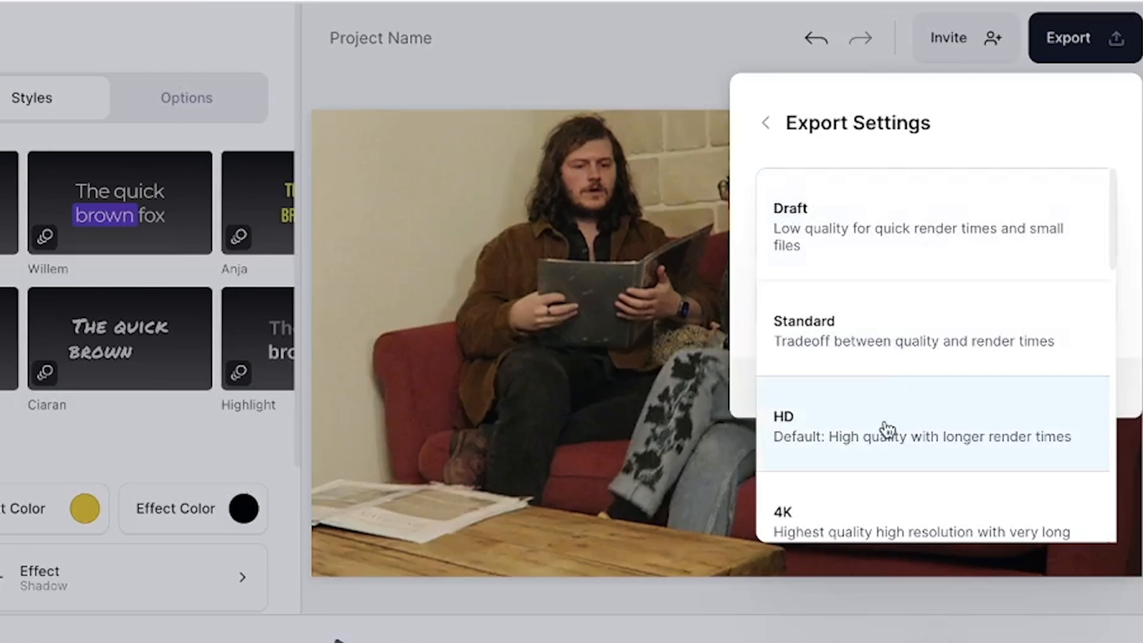
pyautogui.click(875, 426)
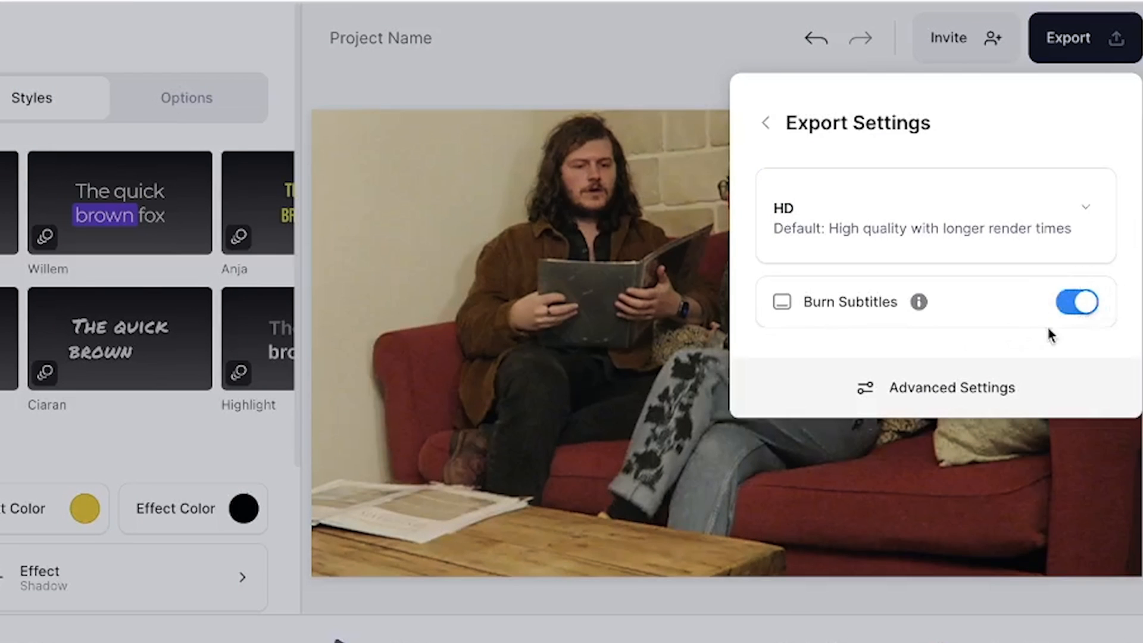